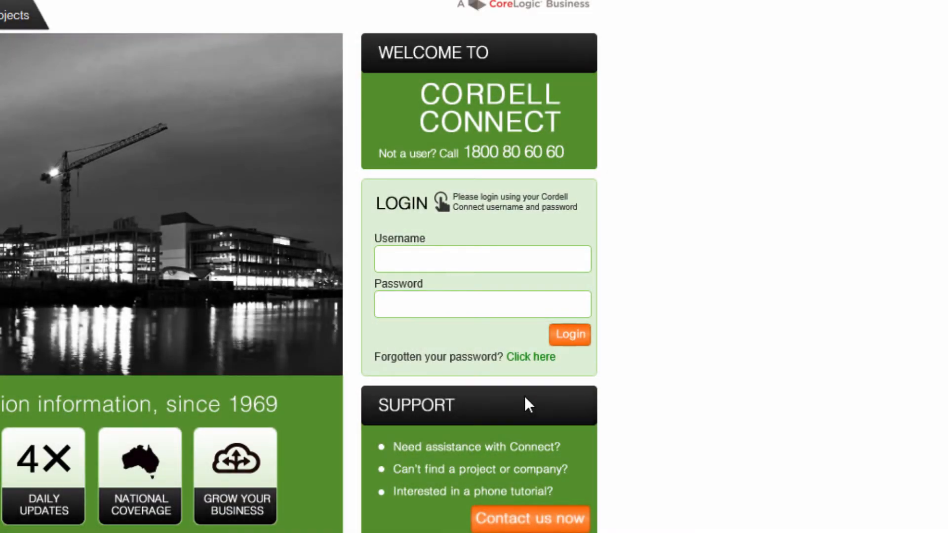
Request a new password for user name 'corelogic' and close the emailed-confirmation window.
click(530, 356)
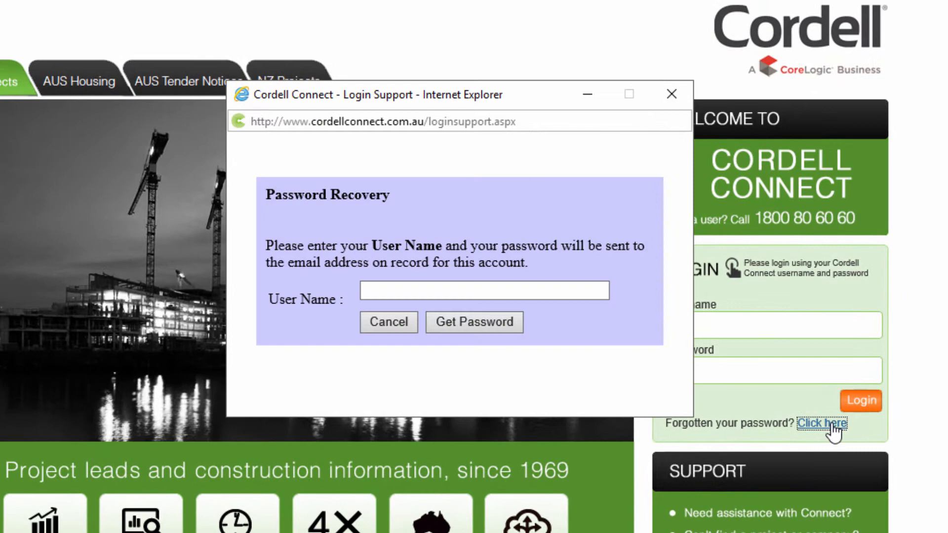
click(484, 291)
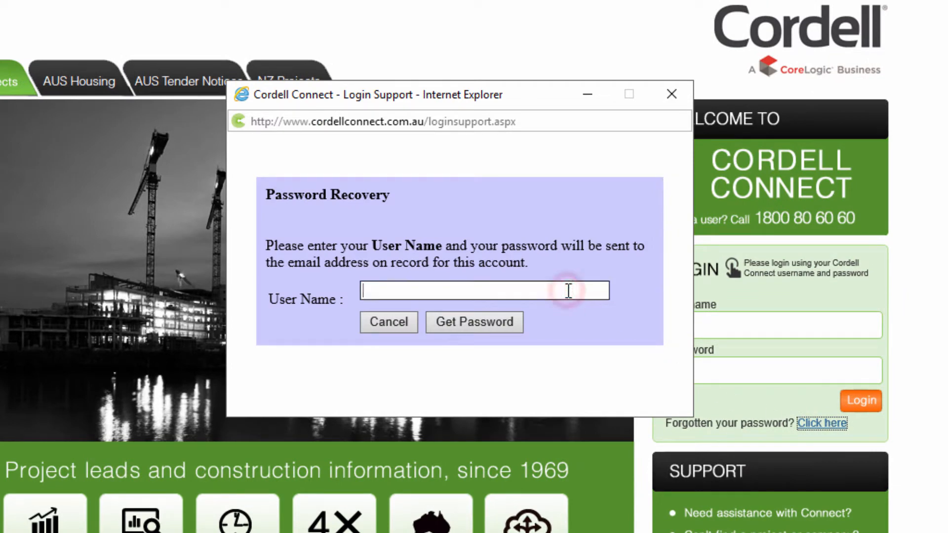
text(corelogic)
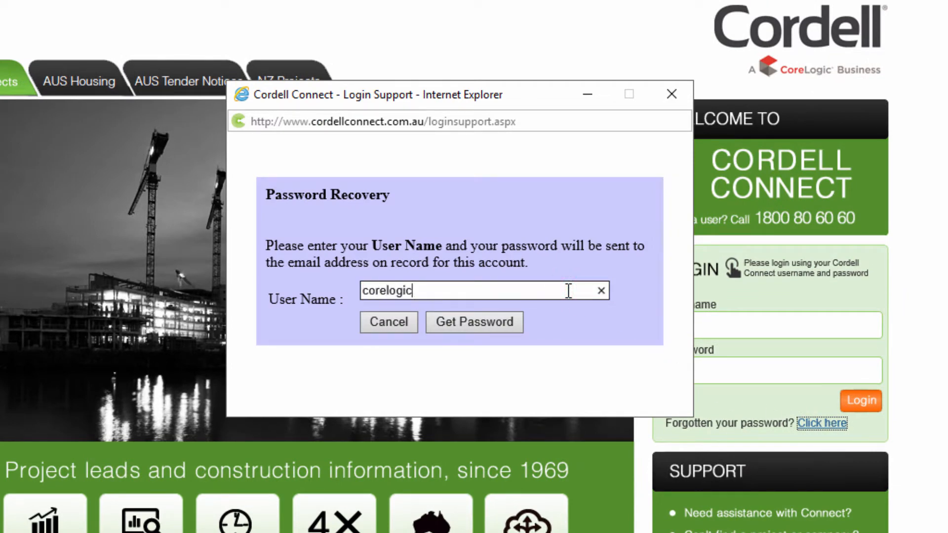
click(474, 321)
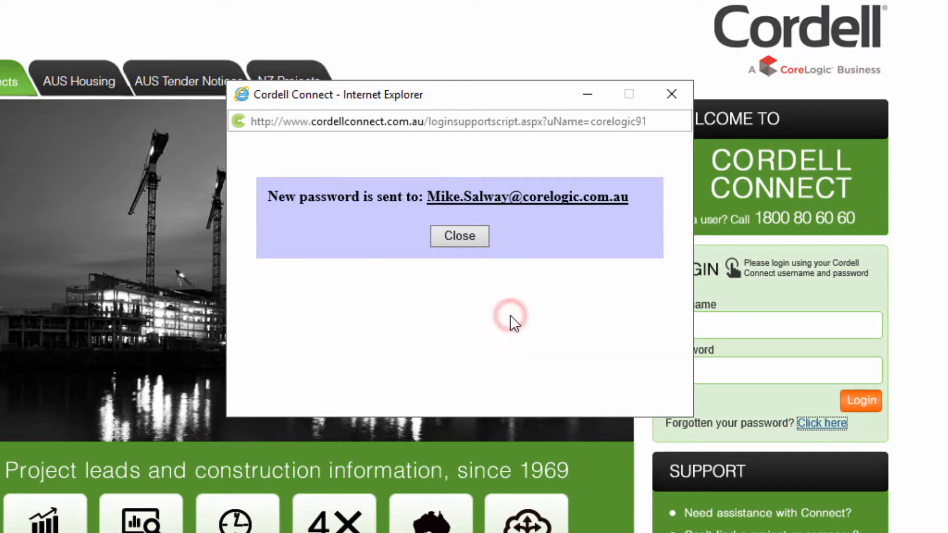
mouse_move(477, 263)
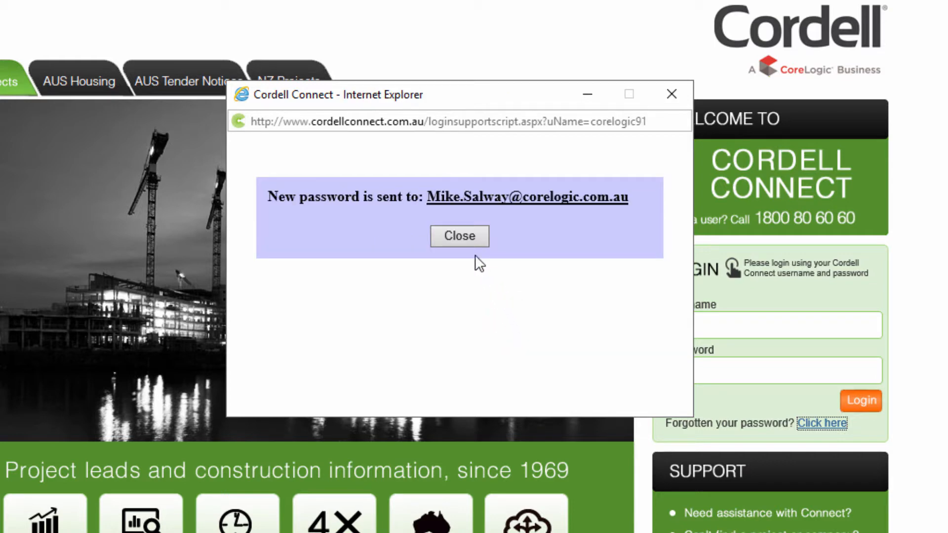
click(458, 236)
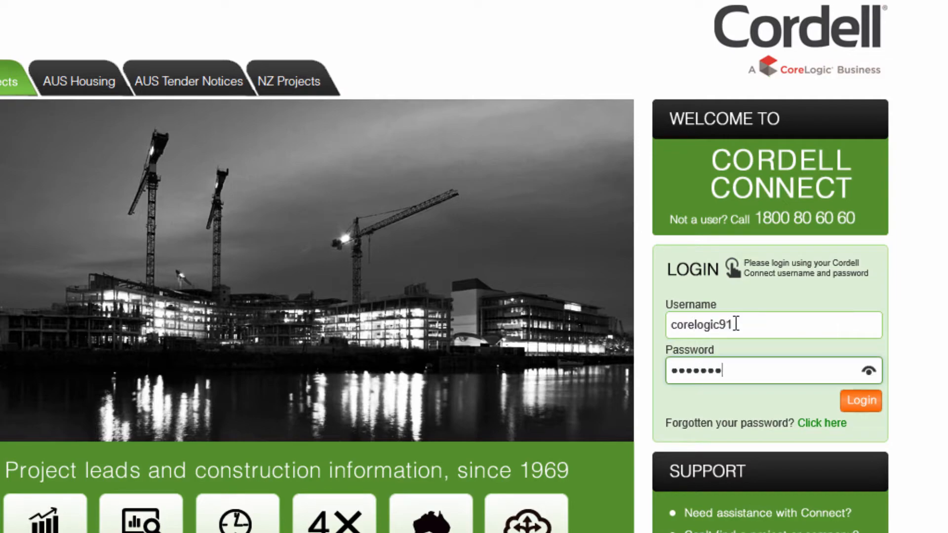
Log in, run a criteria-free project search and count, then return Home.
click(859, 401)
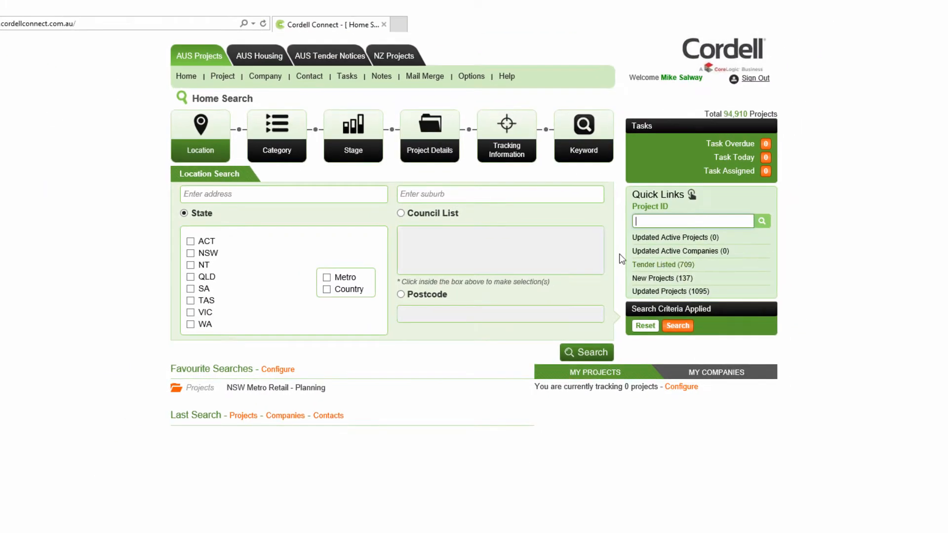
click(185, 76)
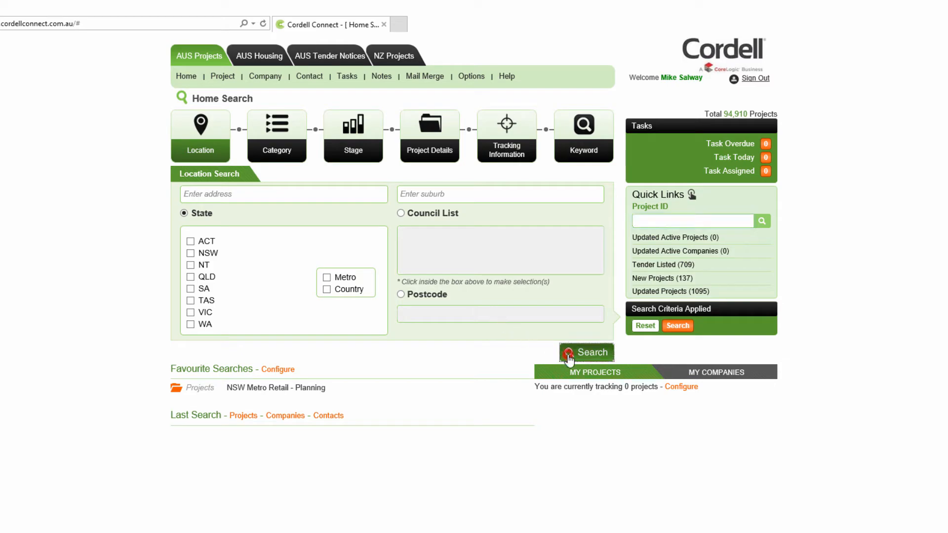
click(585, 353)
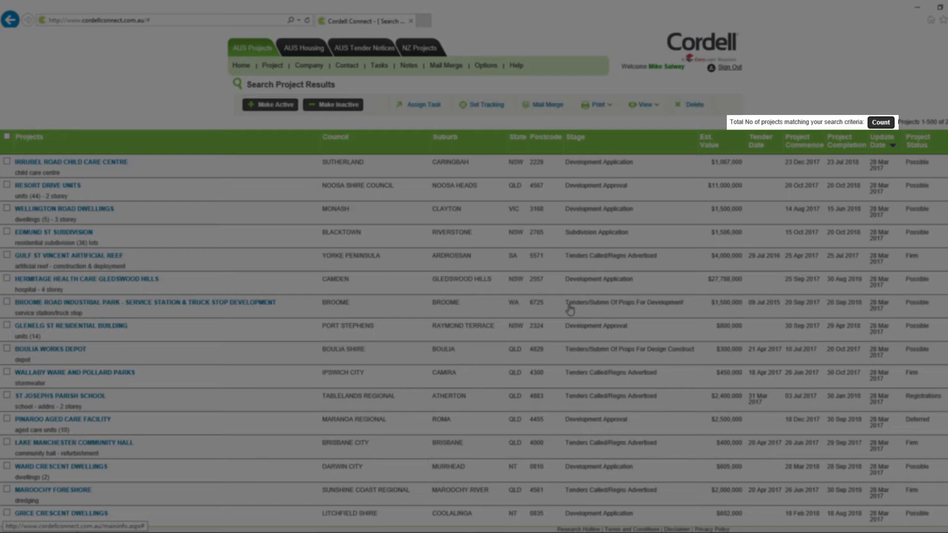
click(881, 122)
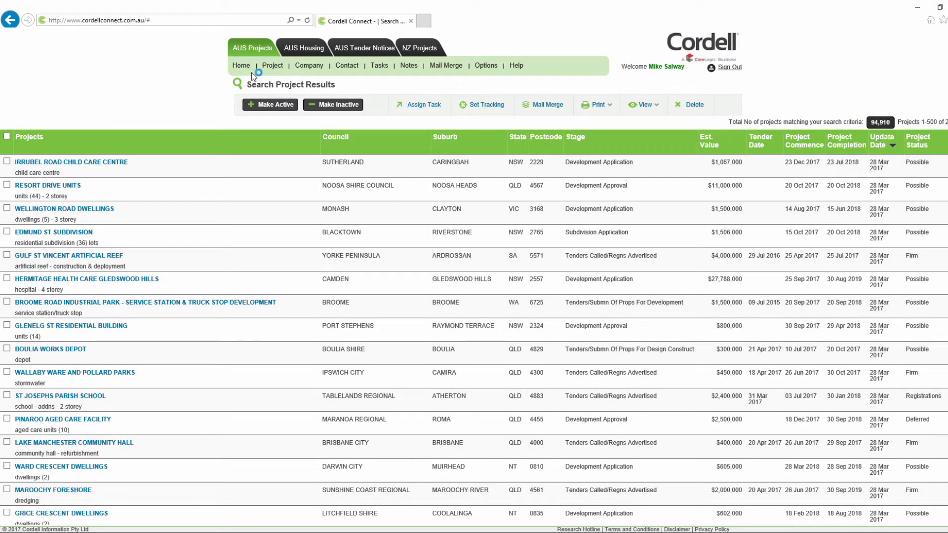
click(241, 66)
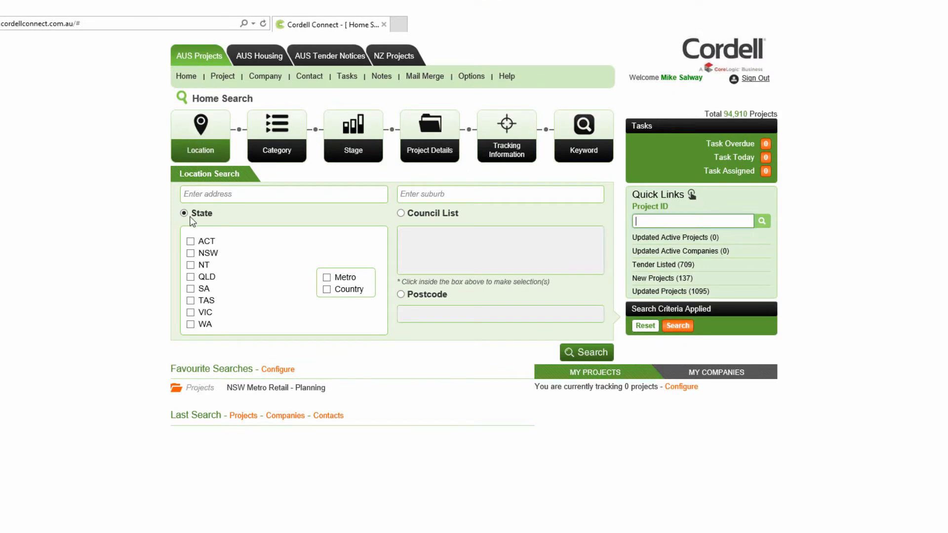
Tick NSW and Country, then switch to Council List location search.
click(190, 252)
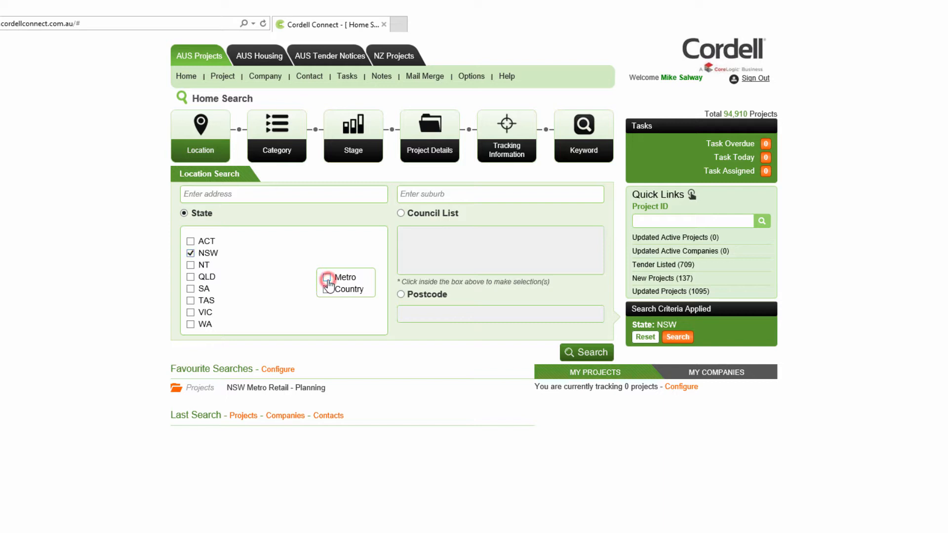
click(327, 289)
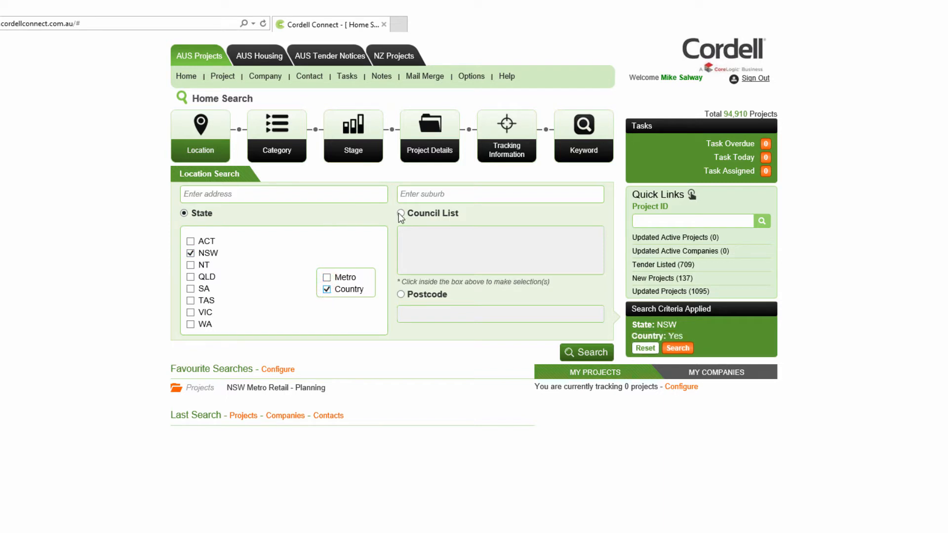
click(401, 213)
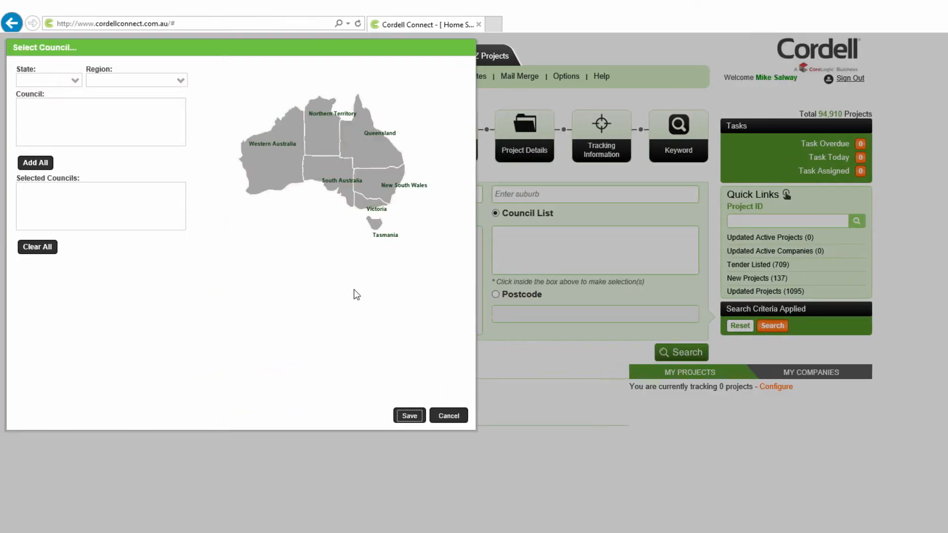
Add all NSW Sydney Inner councils, Ashfield through Woollahra, and save the selection.
click(74, 79)
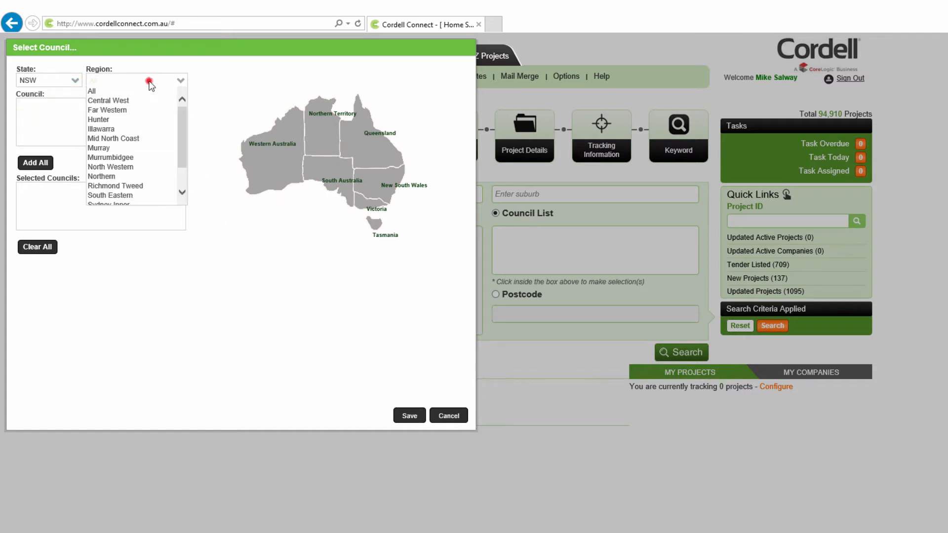
click(91, 91)
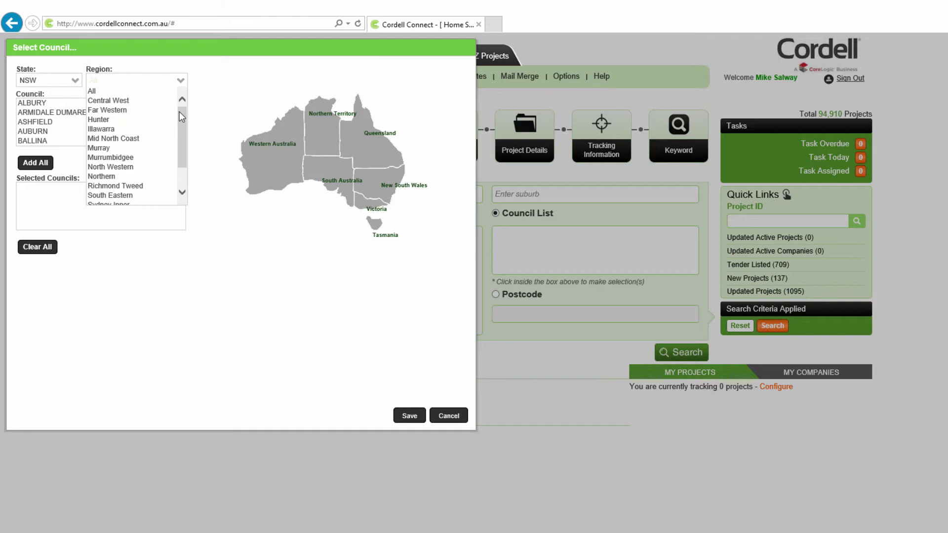
click(108, 204)
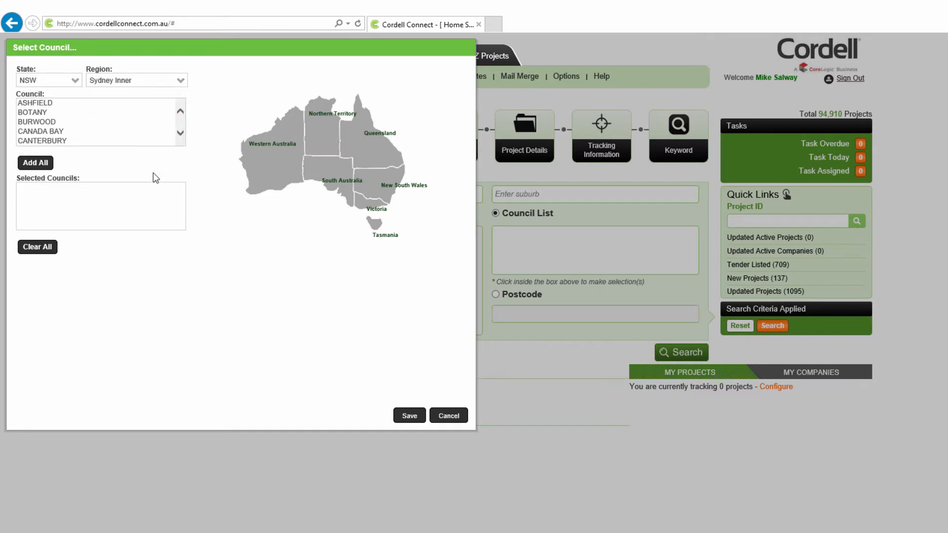
click(35, 163)
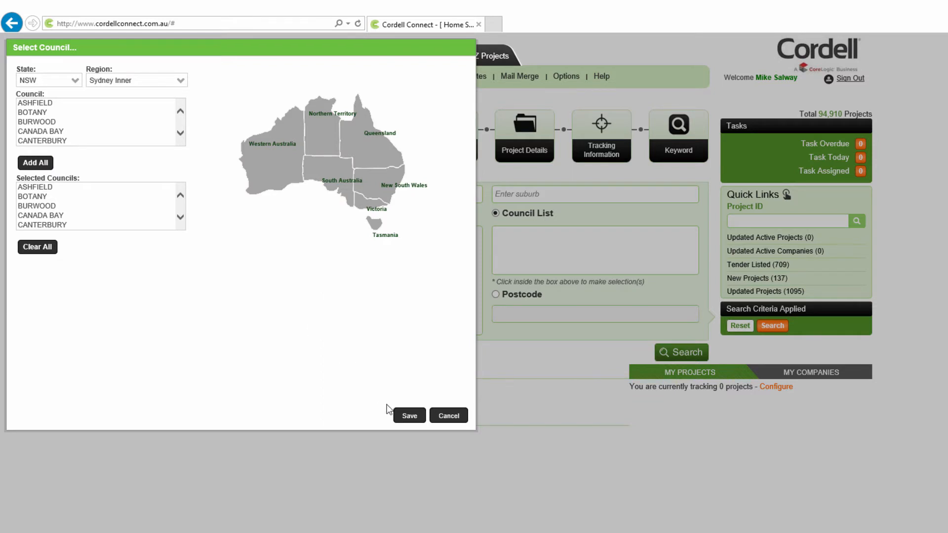
click(409, 416)
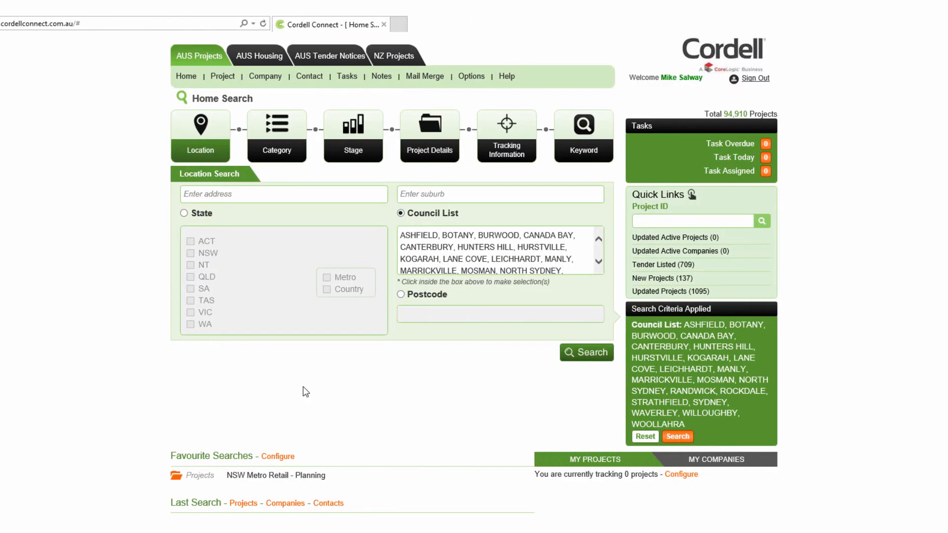
Switch location to Postcode and enter postcodes 2000,2001.
click(401, 294)
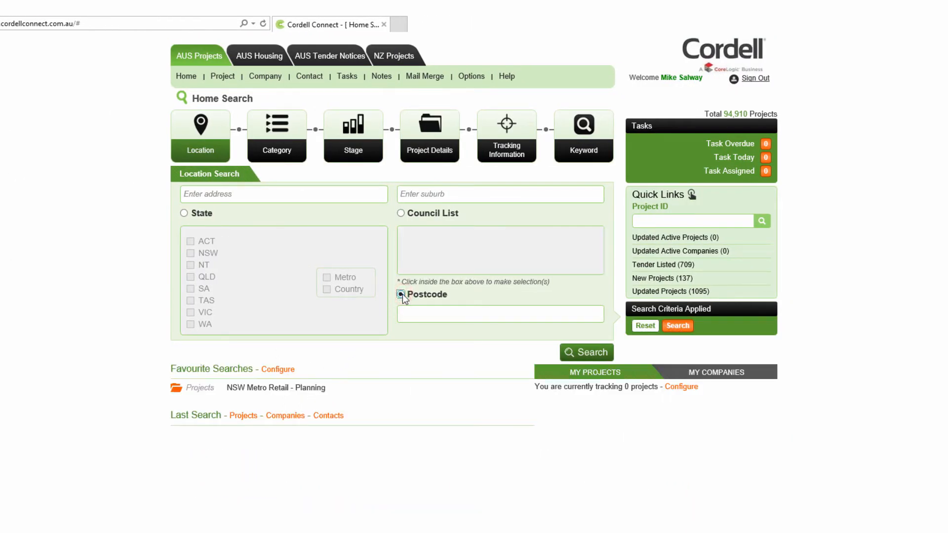
click(401, 294)
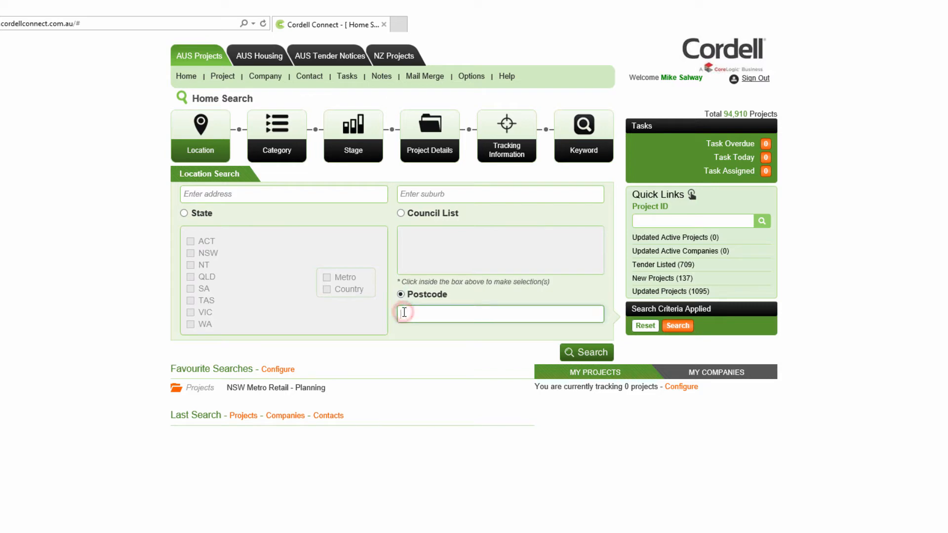
text(2000,200)
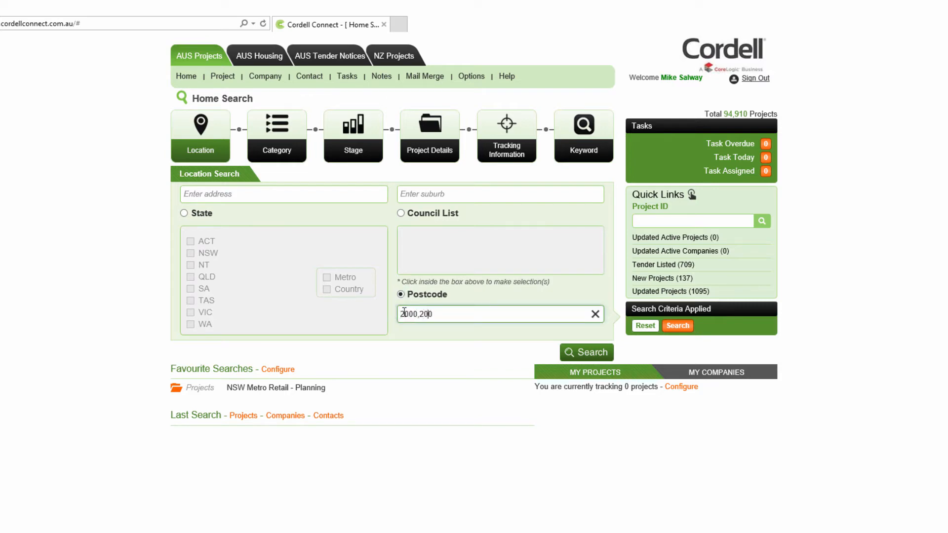
text(1)
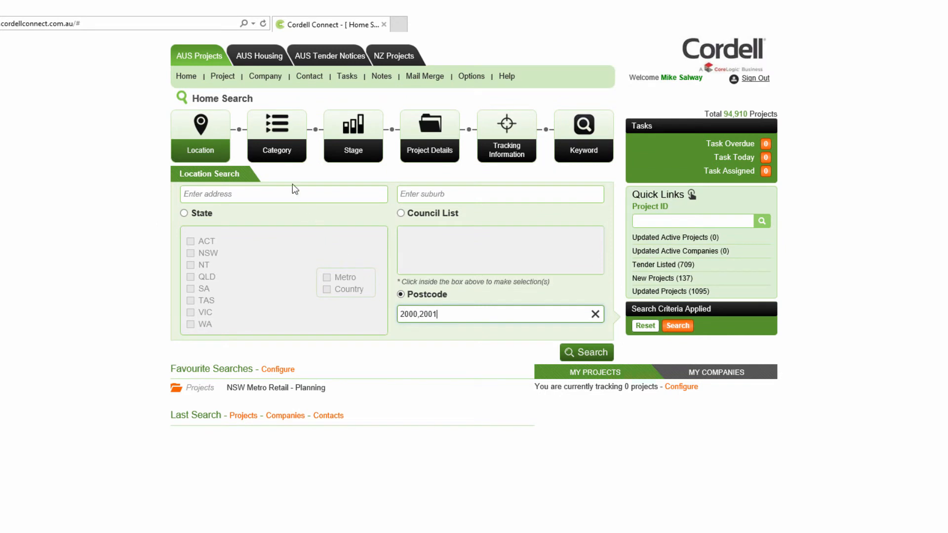
click(276, 134)
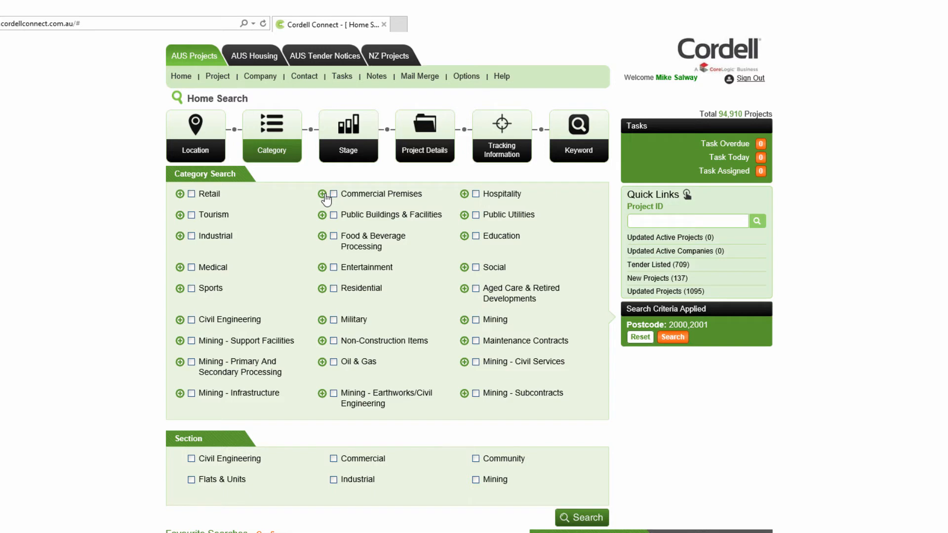
Expand Commercial Premises and tick the Offices category.
click(323, 194)
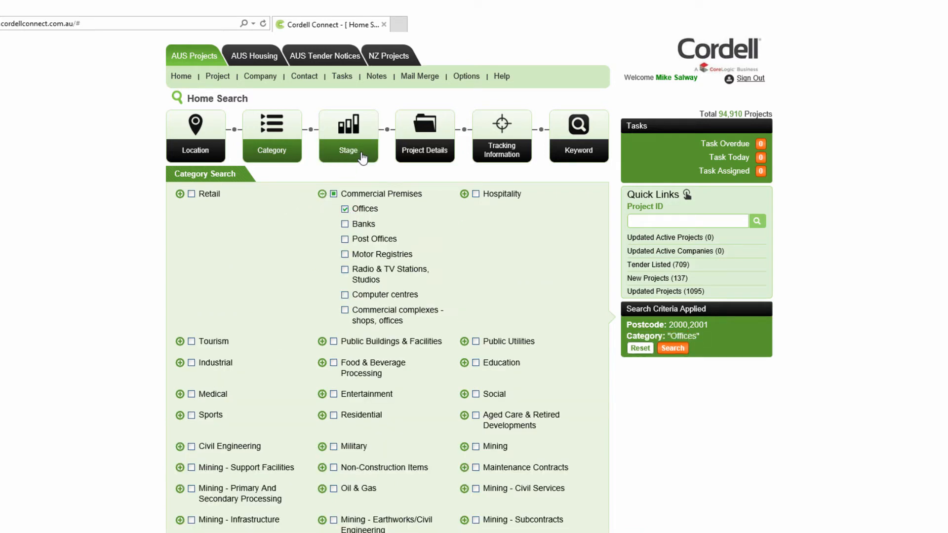
click(352, 127)
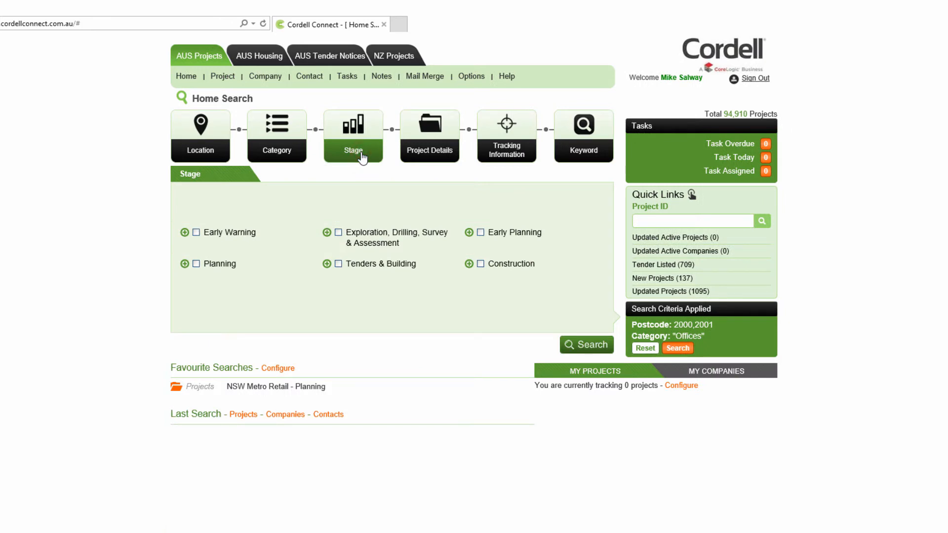
Tick the Tenders & Building and Construction project stages.
click(219, 264)
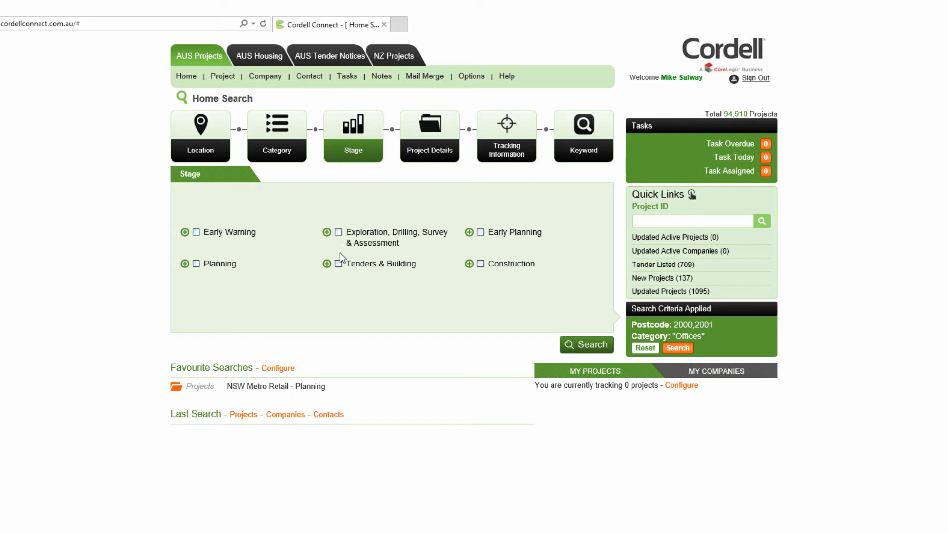
click(337, 263)
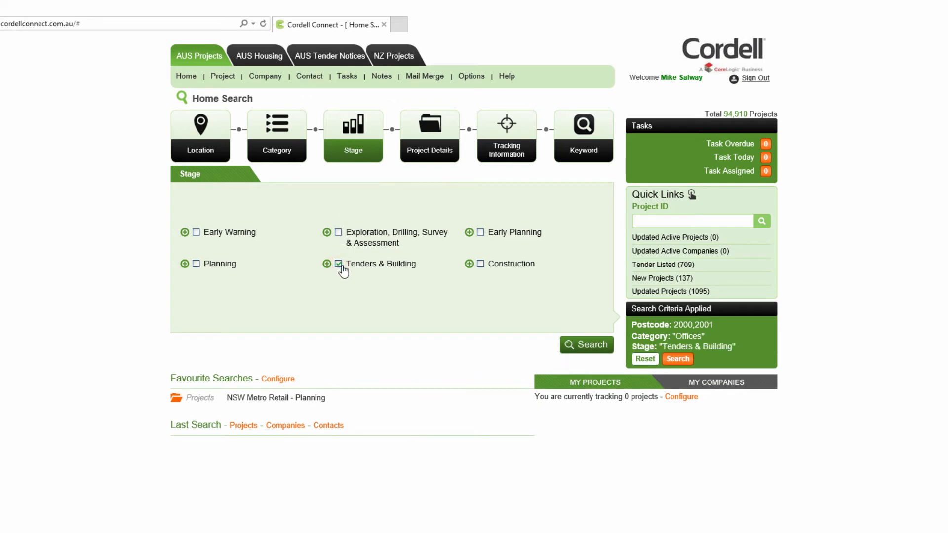
click(480, 263)
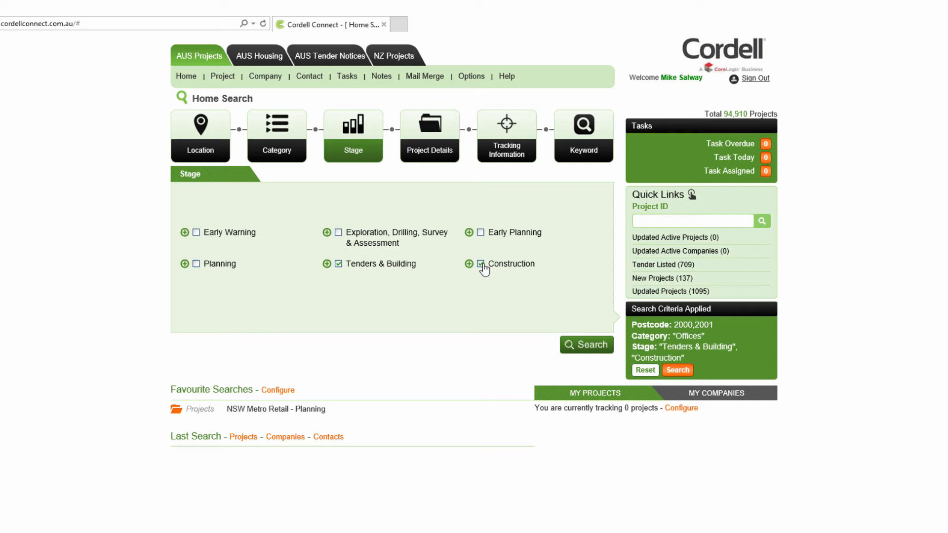
click(480, 264)
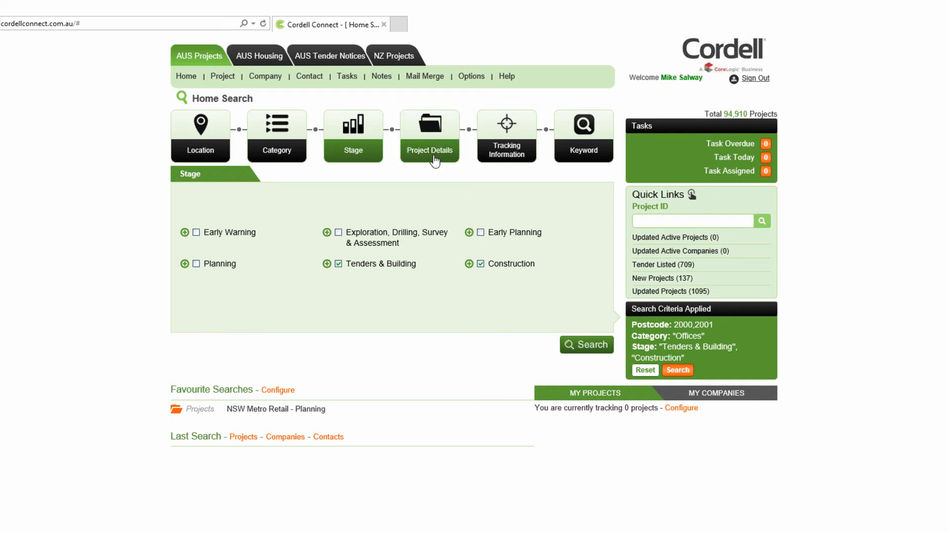
Set Update Date From to 1 January 2017.
click(428, 136)
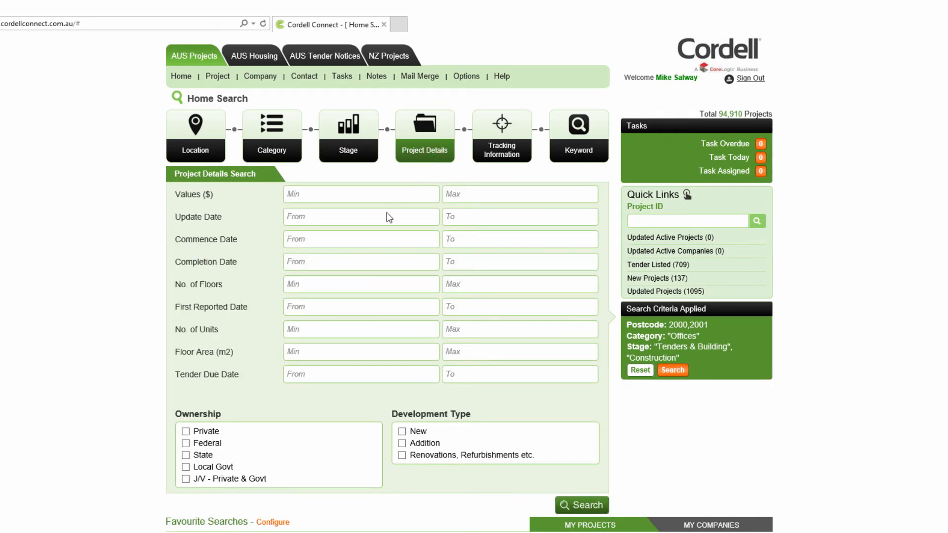
click(360, 216)
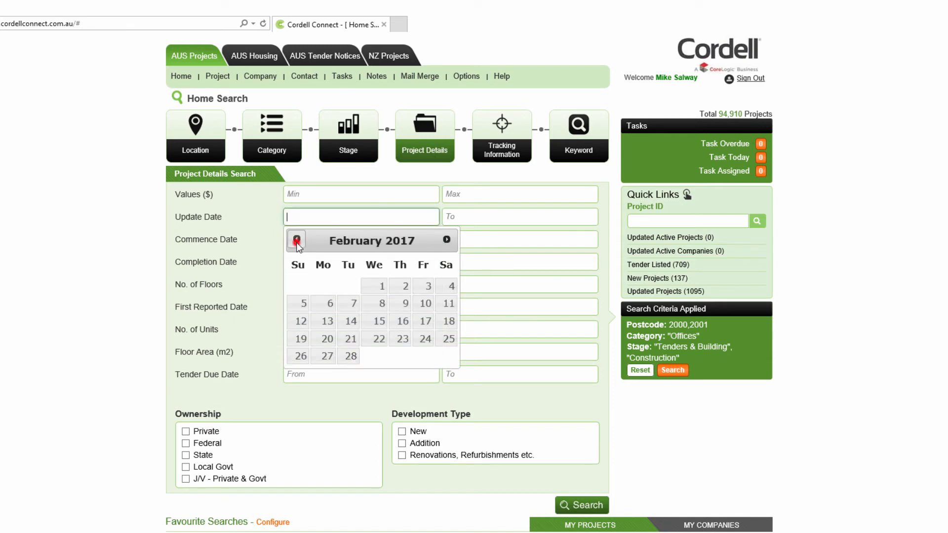
click(296, 240)
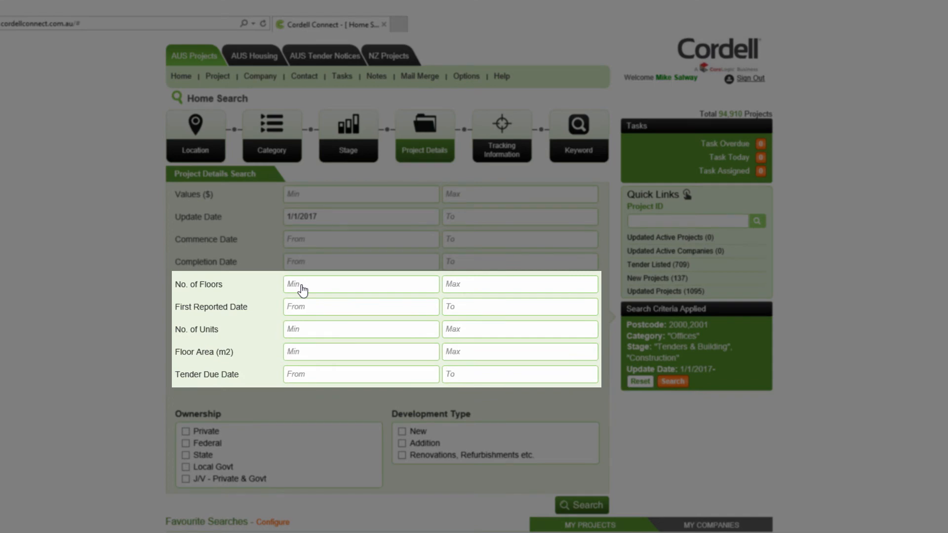
mouse_move(488, 172)
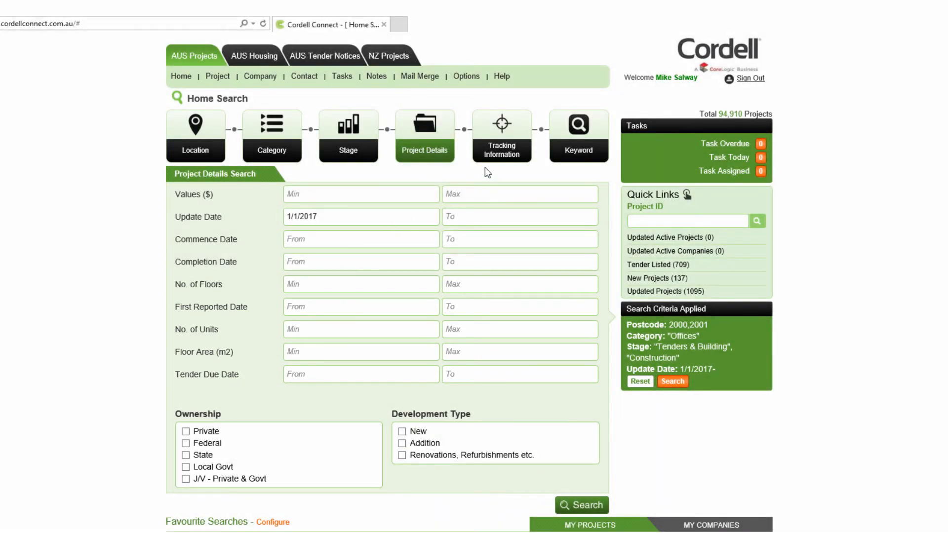
Exclude deferred and abandoned projects under Tracking Information.
click(502, 135)
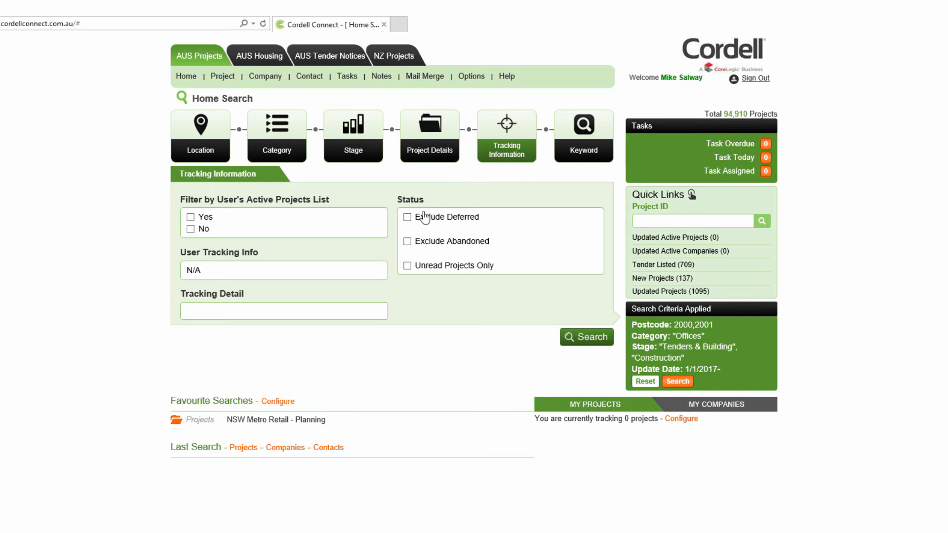
click(406, 241)
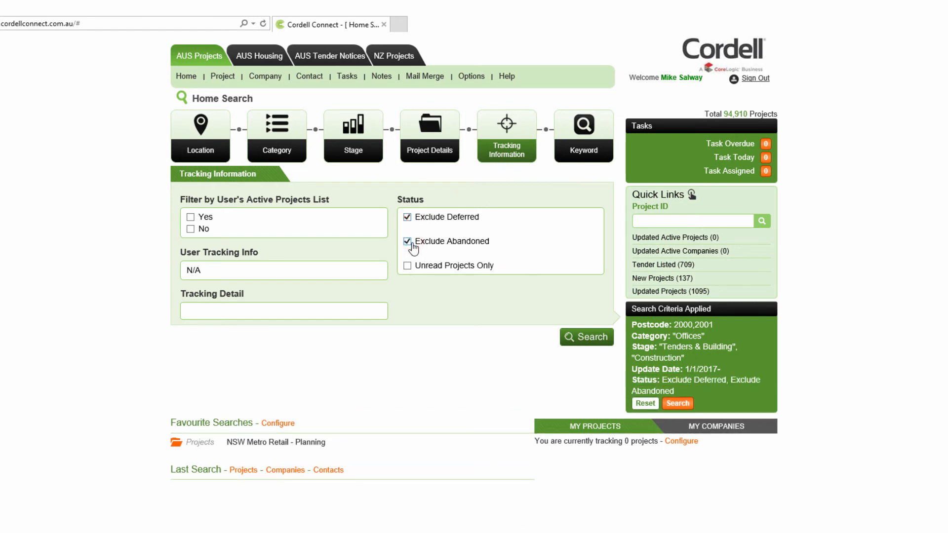
click(582, 133)
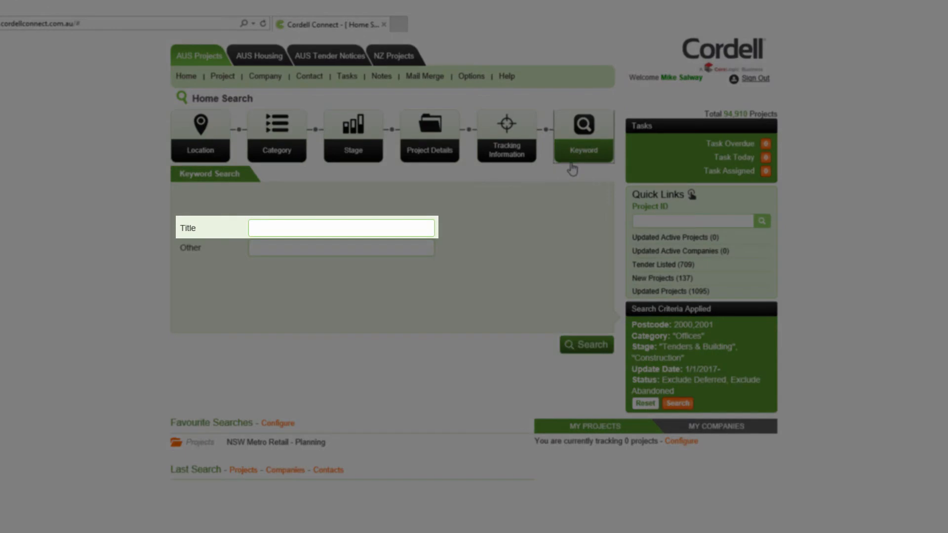
click(340, 248)
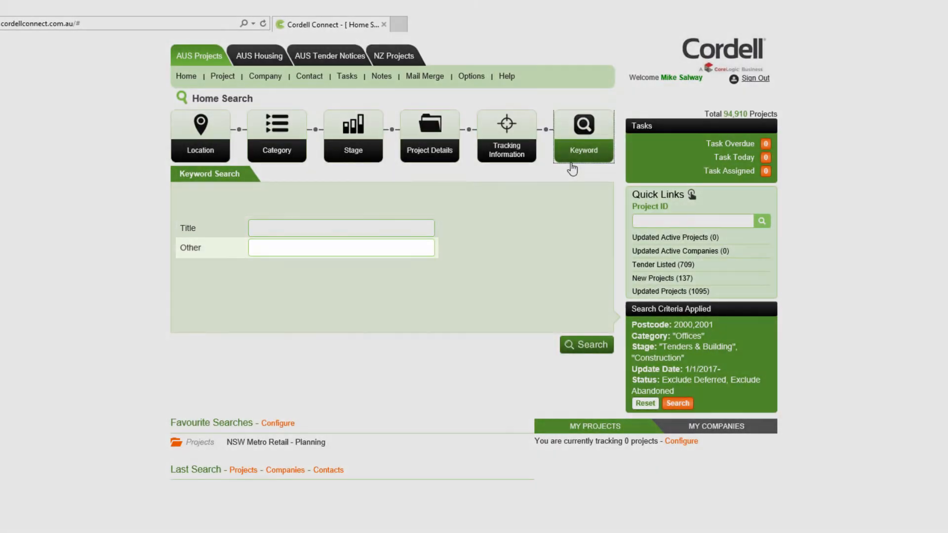
text(N)
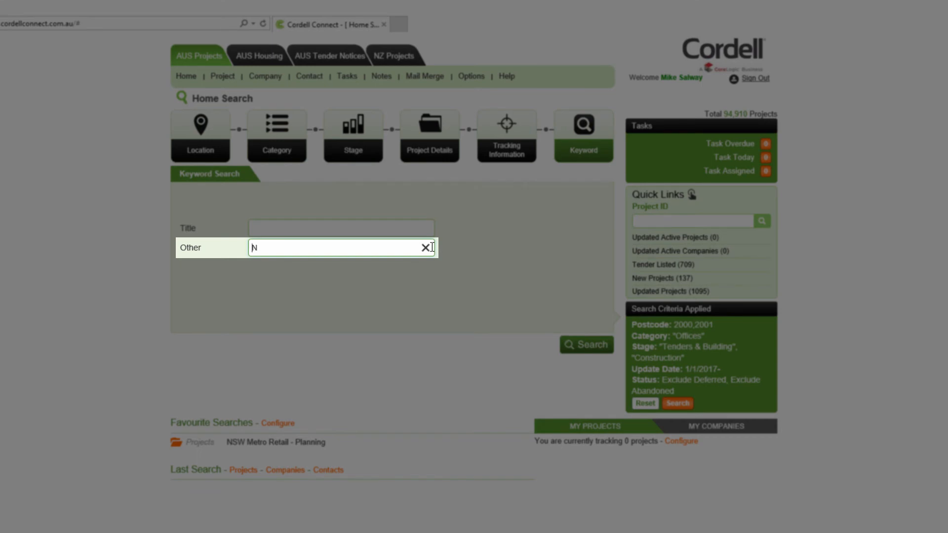
text(aber)
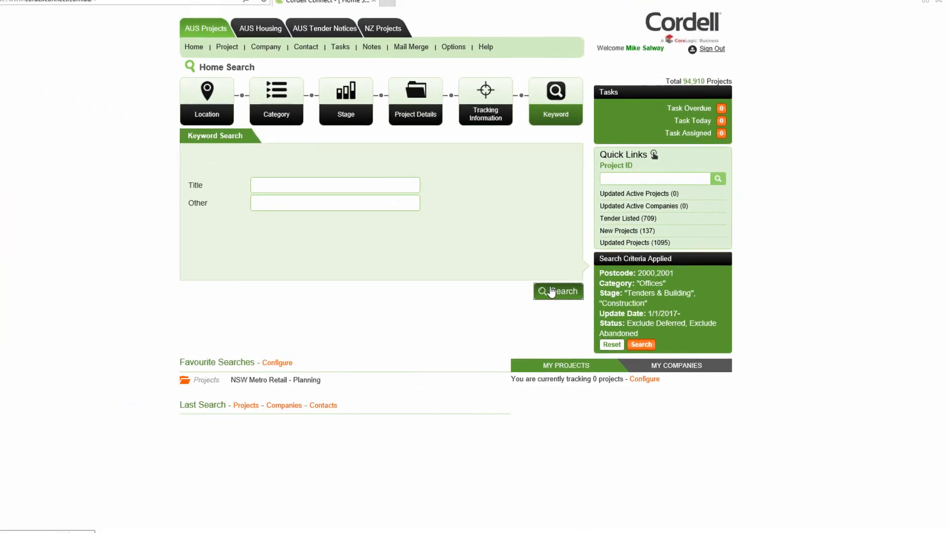
Run the filtered search and sort the nine results oldest update date first.
click(557, 292)
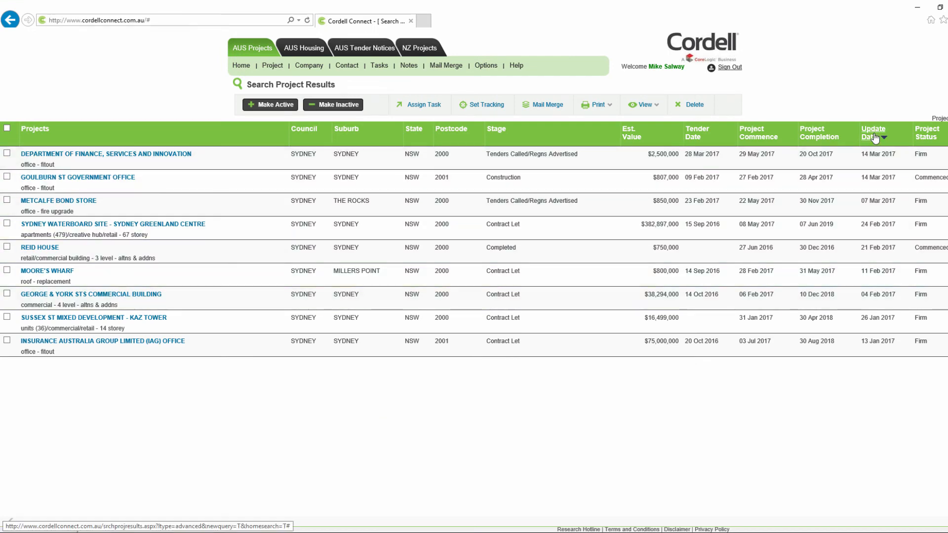
click(873, 133)
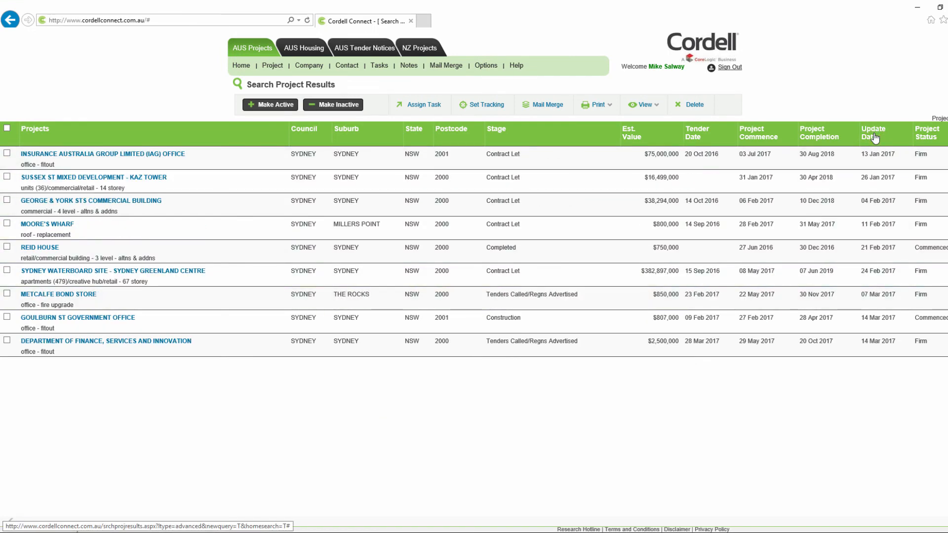
click(304, 132)
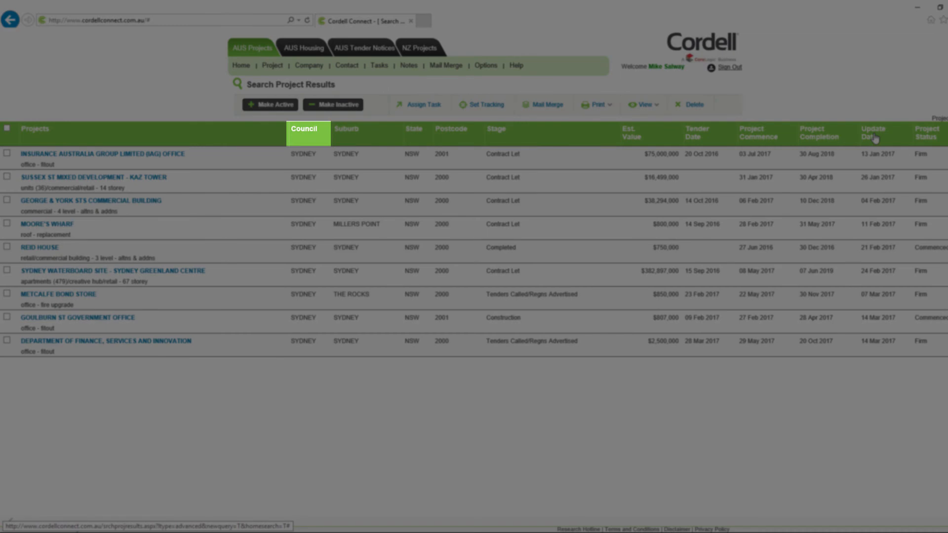
click(496, 131)
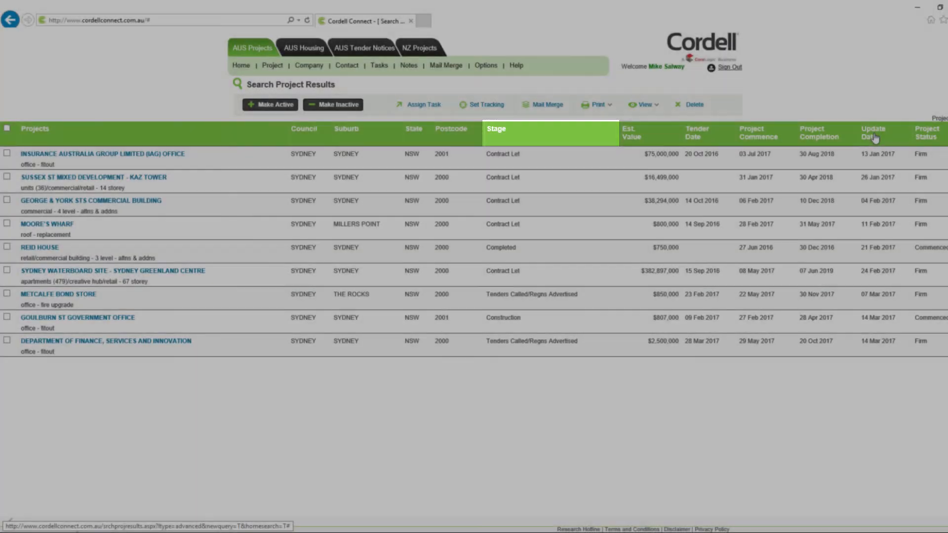